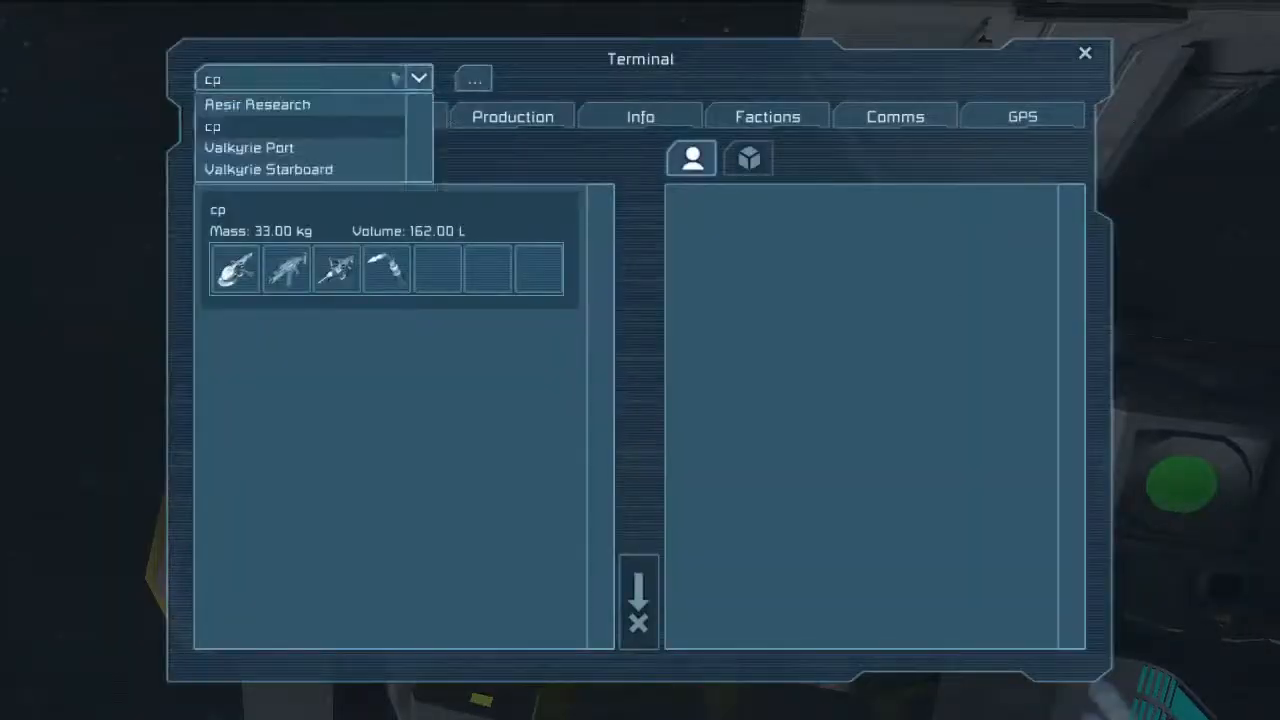
# Step: Enable Override controls on Valkyrie Port's Mark Fore gyro, then switch to Valkyrie Starboard and close the Terminal
pyautogui.click(248, 147)
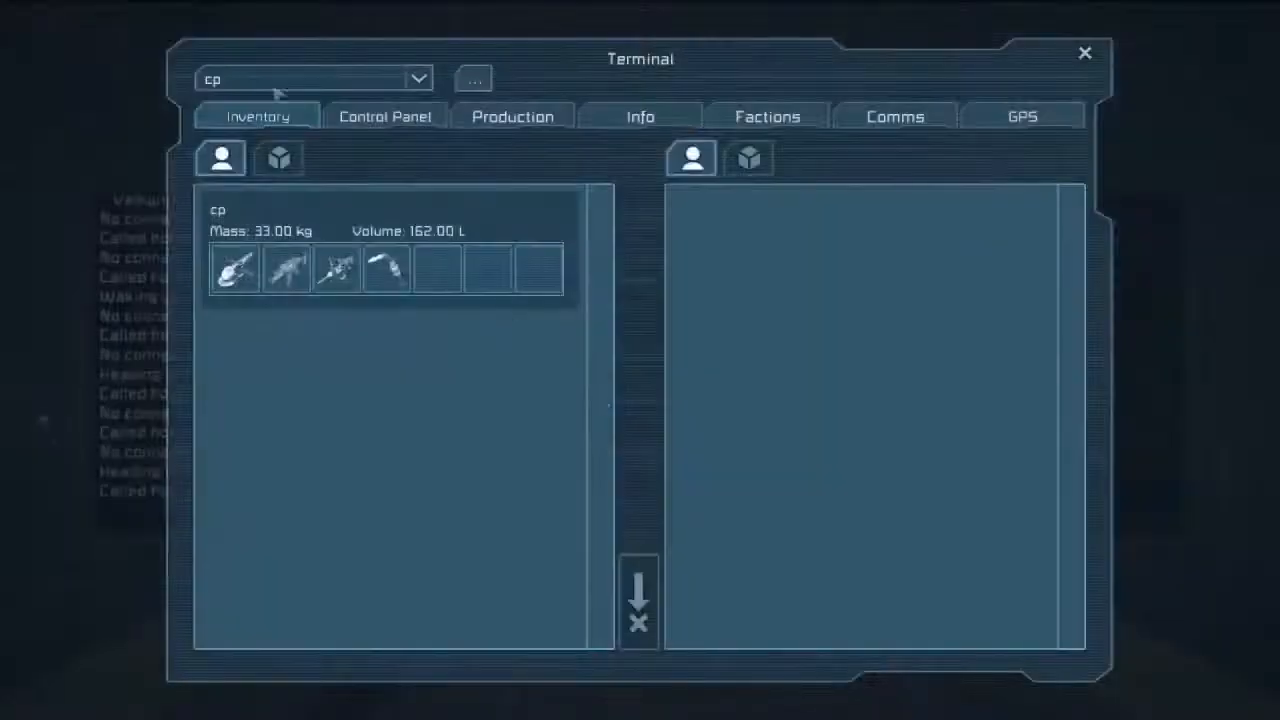
pyautogui.click(419, 78)
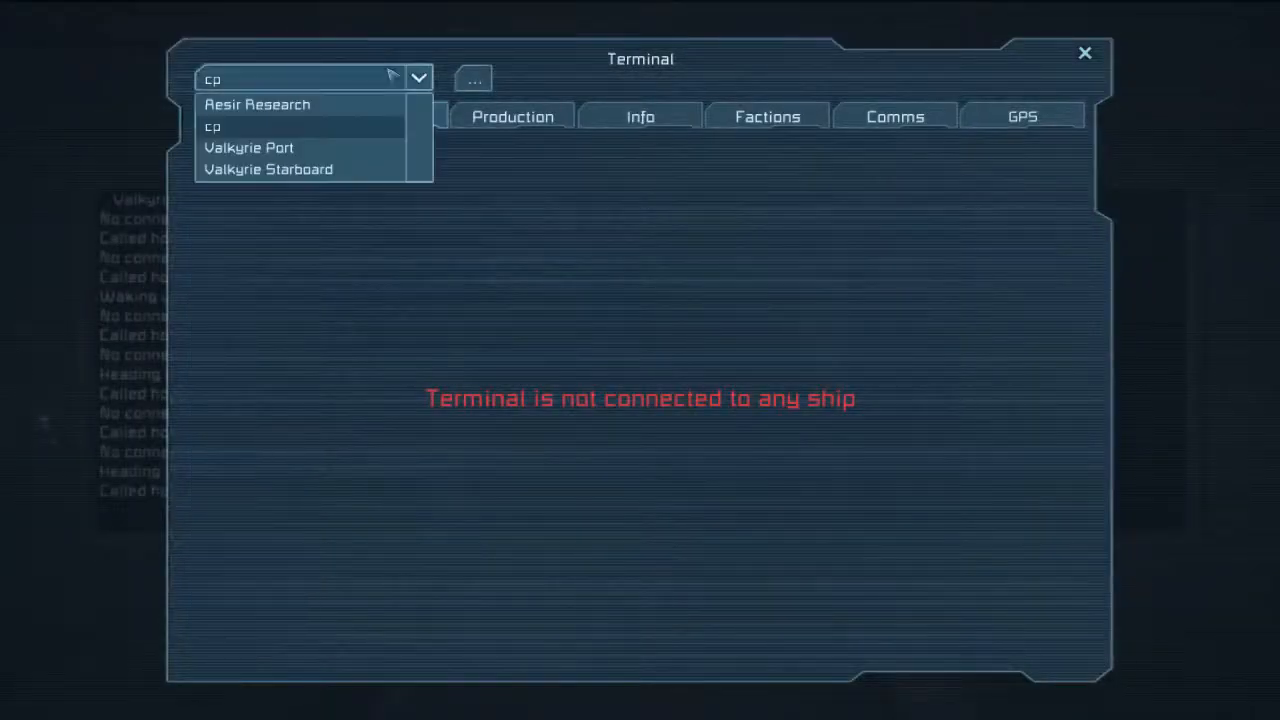
pyautogui.click(248, 147)
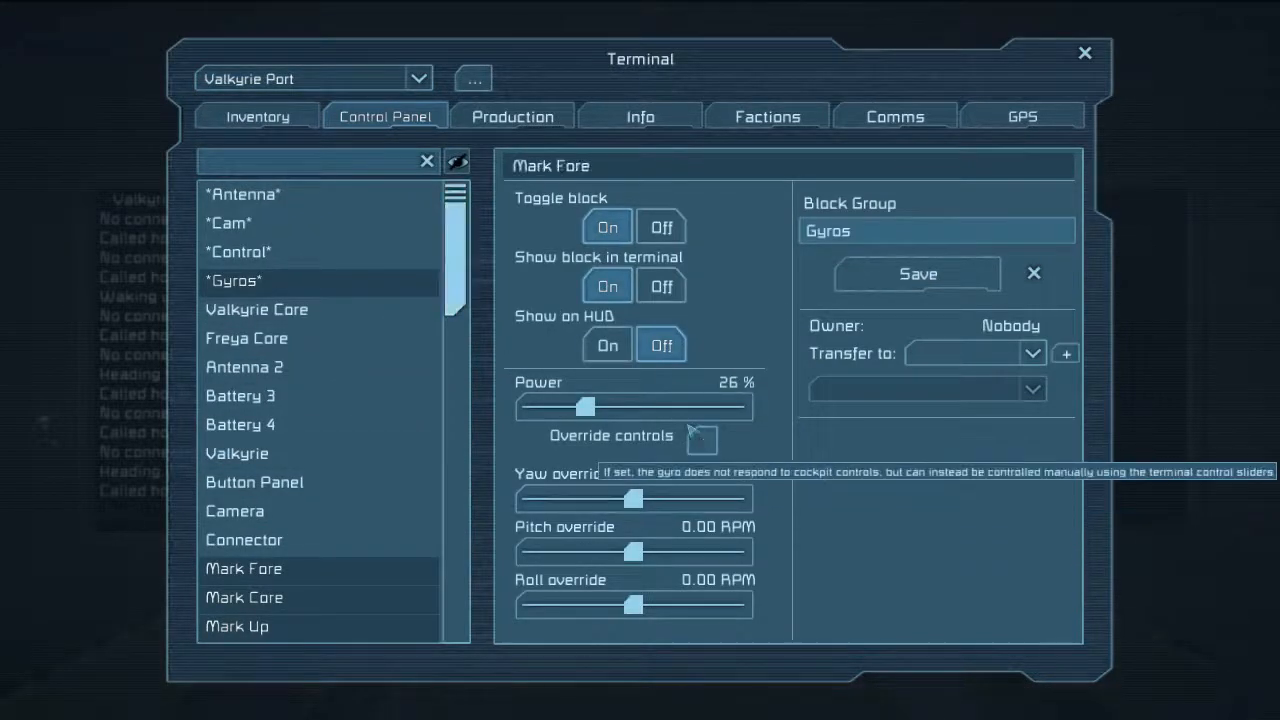
pyautogui.click(701, 440)
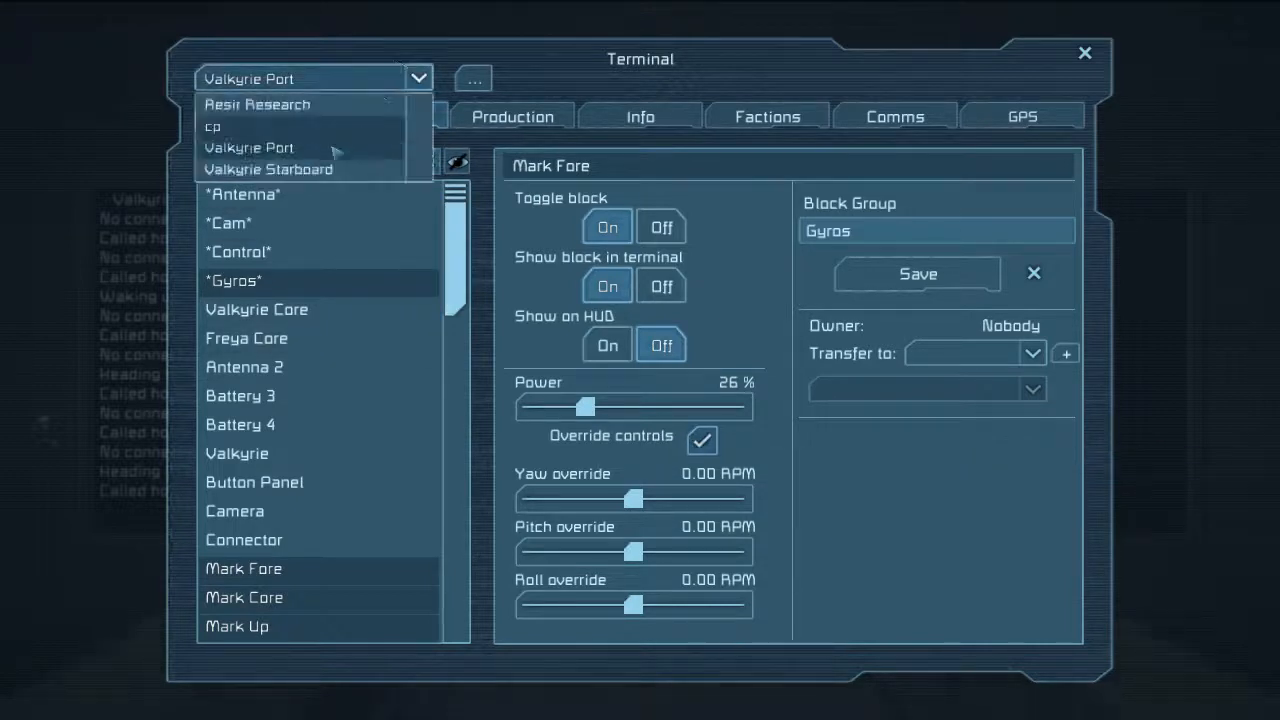
pyautogui.click(268, 169)
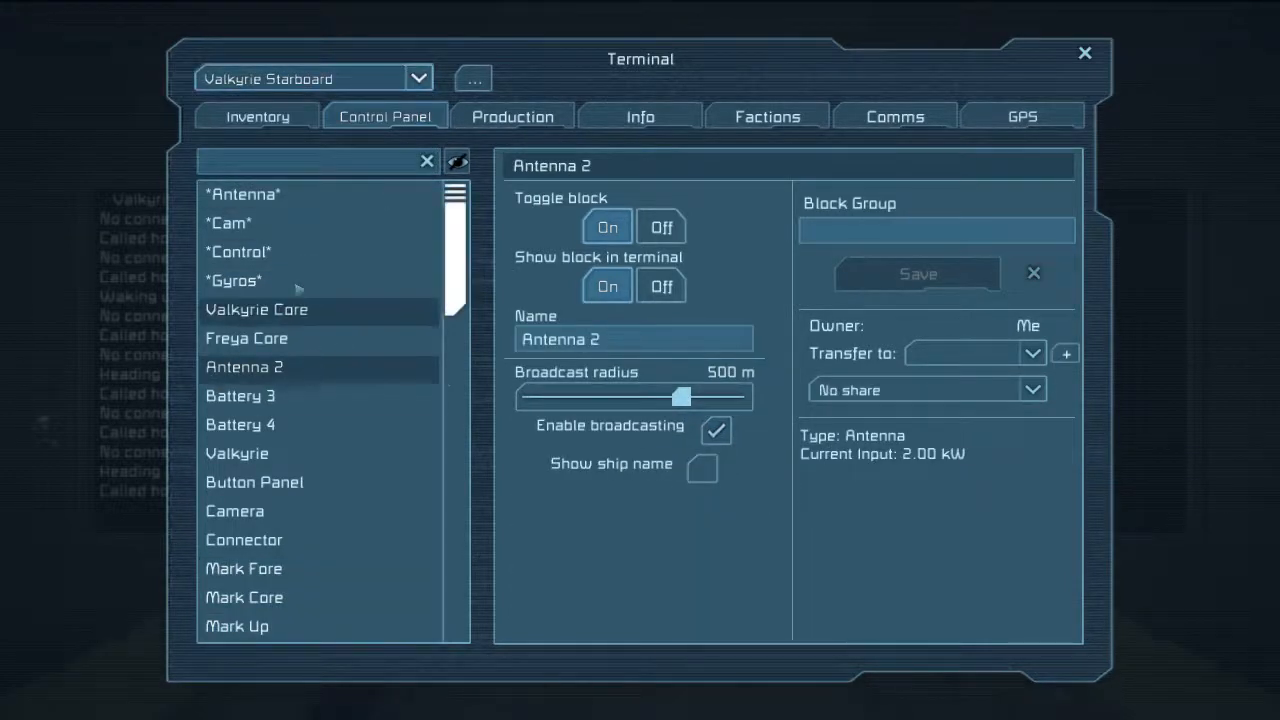
pyautogui.click(1084, 53)
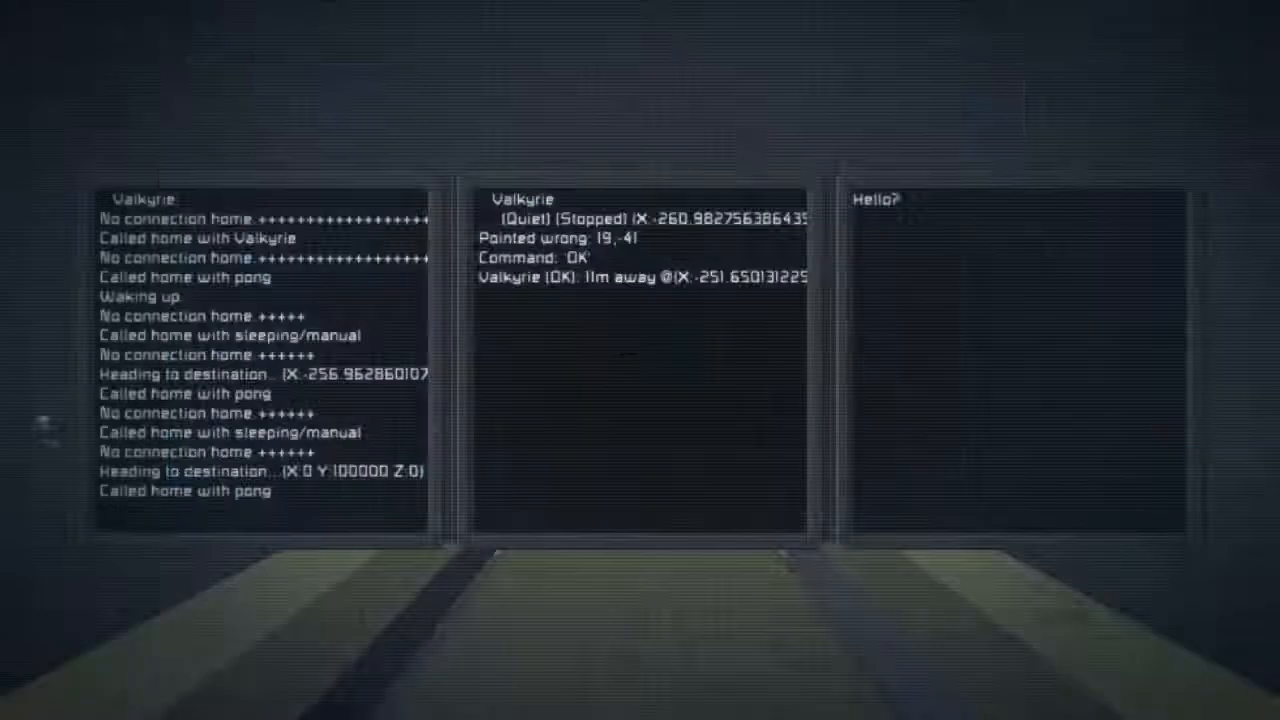